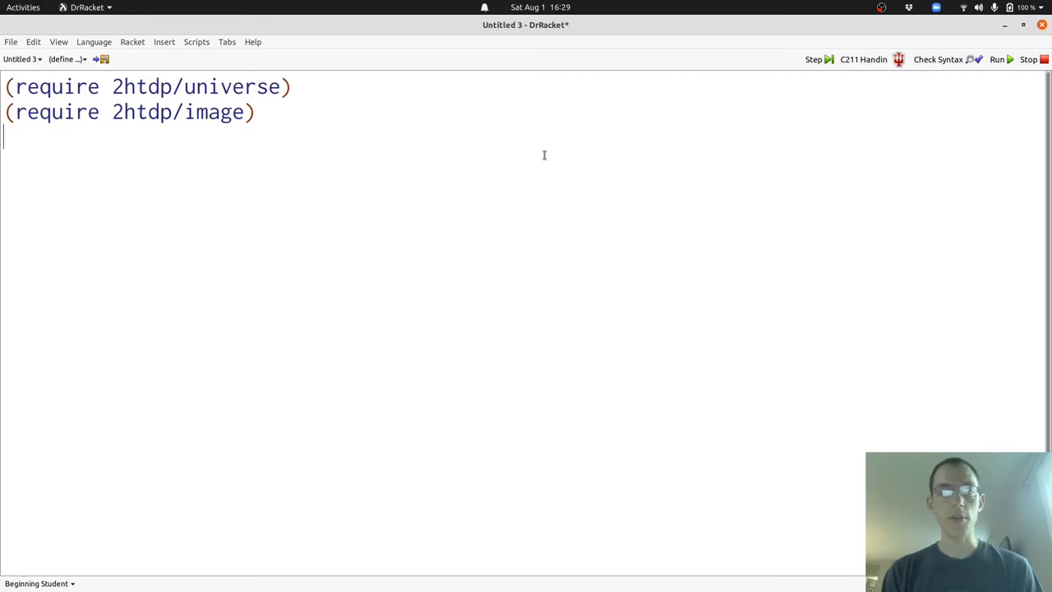
Step: Write the Point data definition, draw stub, BACKGROUND and DISK constants, and three draw tests
{"action": "type", "text": ";; A Point is (make-point Number Number)"}
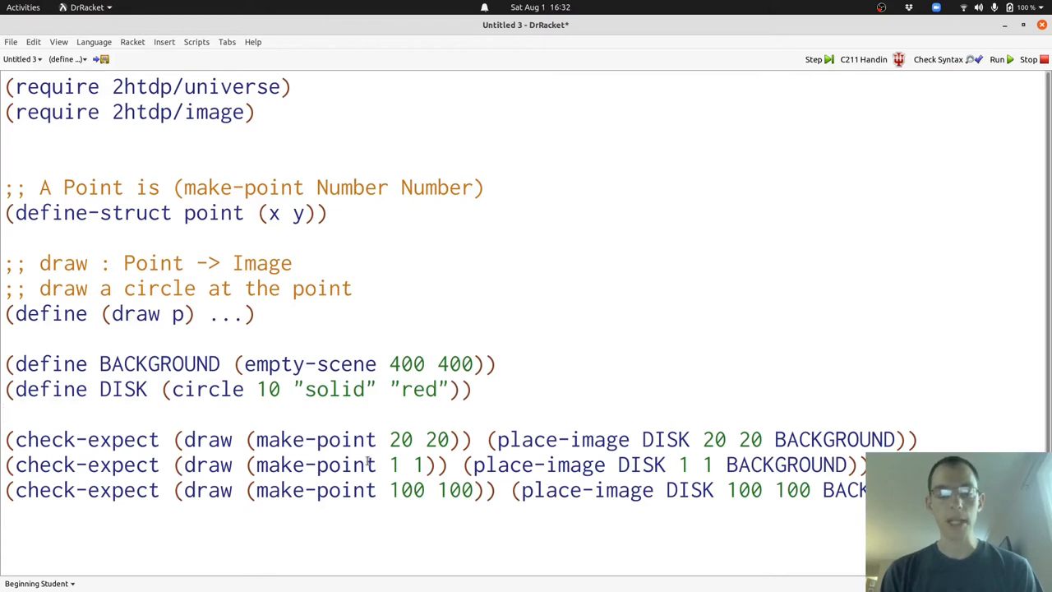
Step: Write the place-image signature comment and a draw body placing DISK at the point's x and y
{"action": "type", "text": ";; place-image : Image Number Number Image -> Image"}
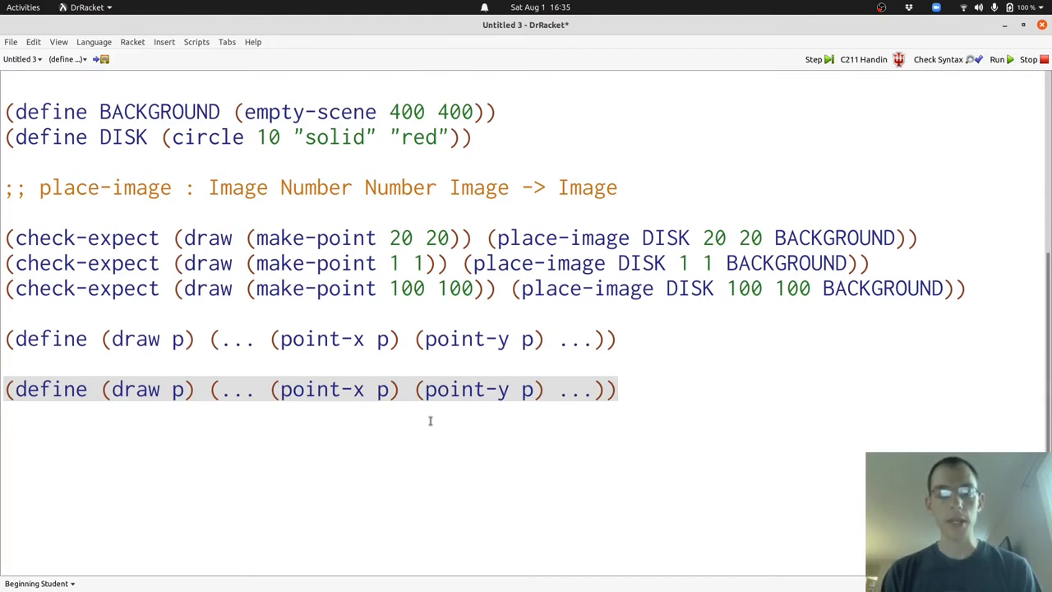
{"action": "type", "text": "place-image DISK"}
{"action": "left_click", "coordinate": [312, 340]}
{"action": "type", "text": ";"}
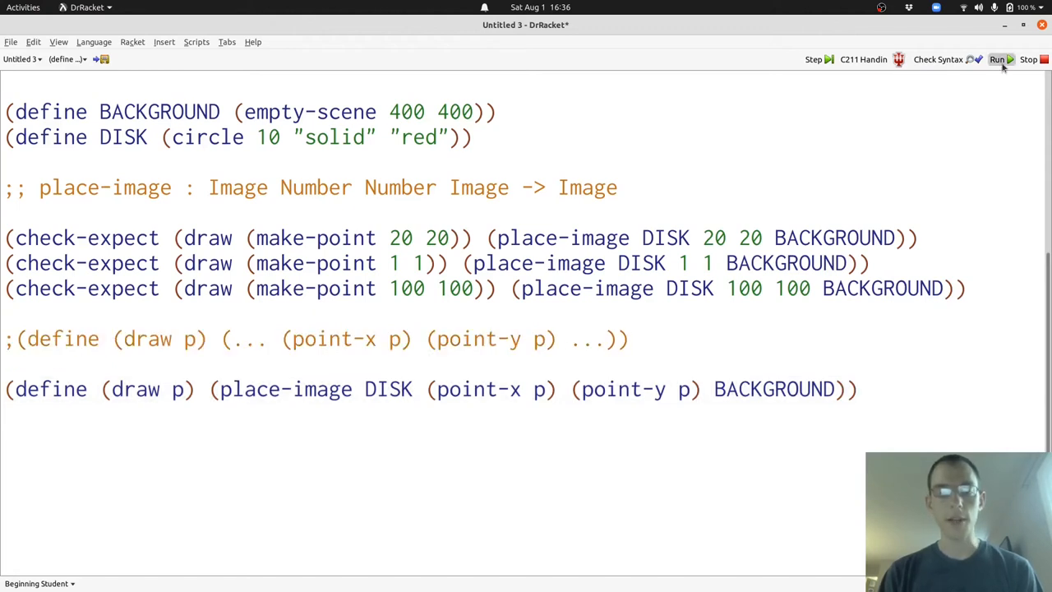
Step: Run the program to check the draw tests, then scroll to empty space
{"action": "left_click", "coordinate": [996, 59]}
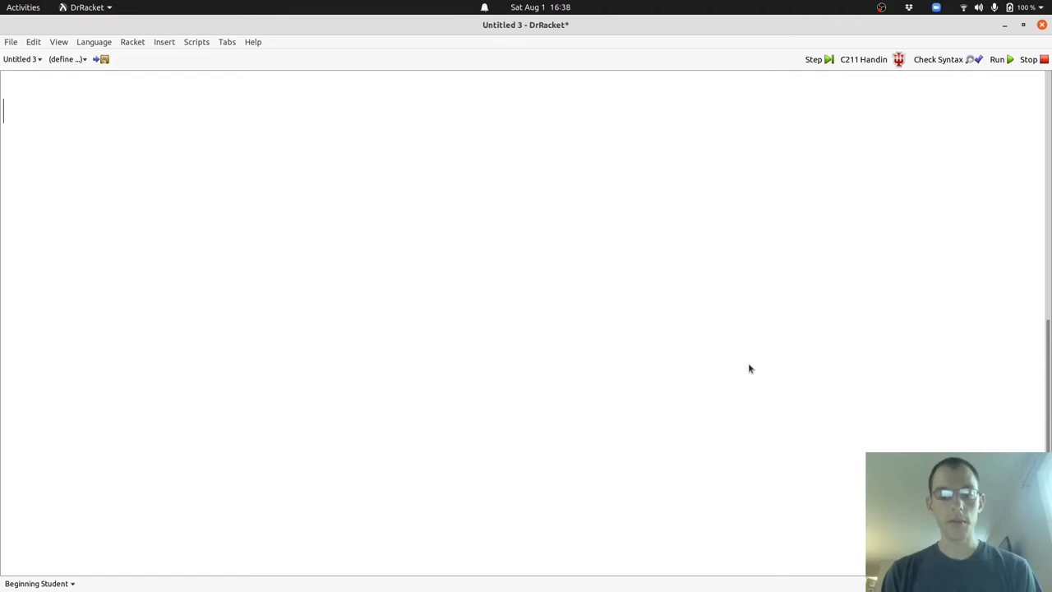
Step: Write the mouse signature Point Number Number MouseEvent -> Point and its purpose comment
{"action": "type", "text": ";; mous"}
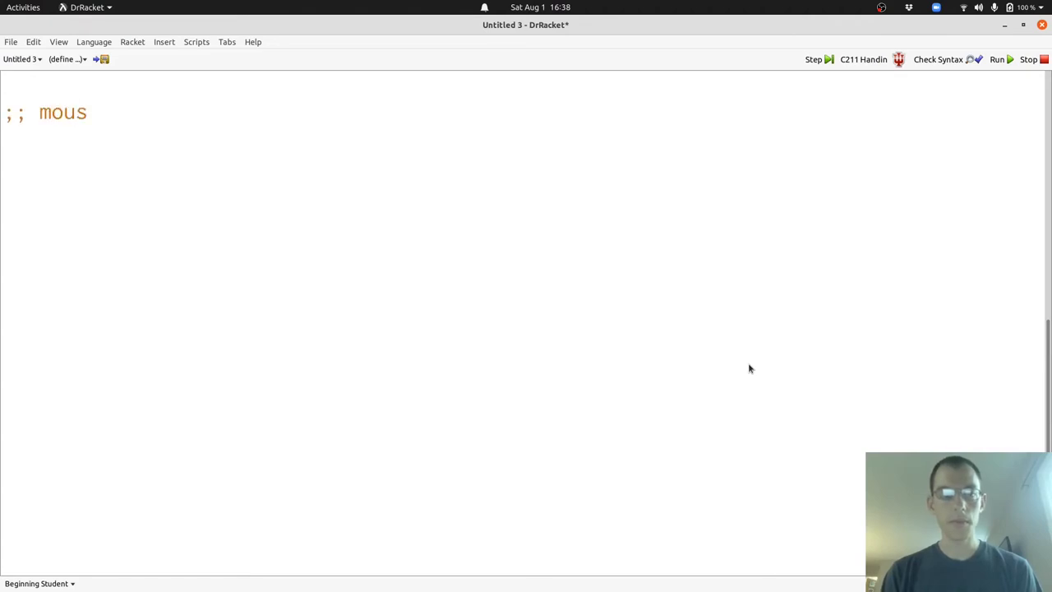
{"action": "type", "text": "e :"}
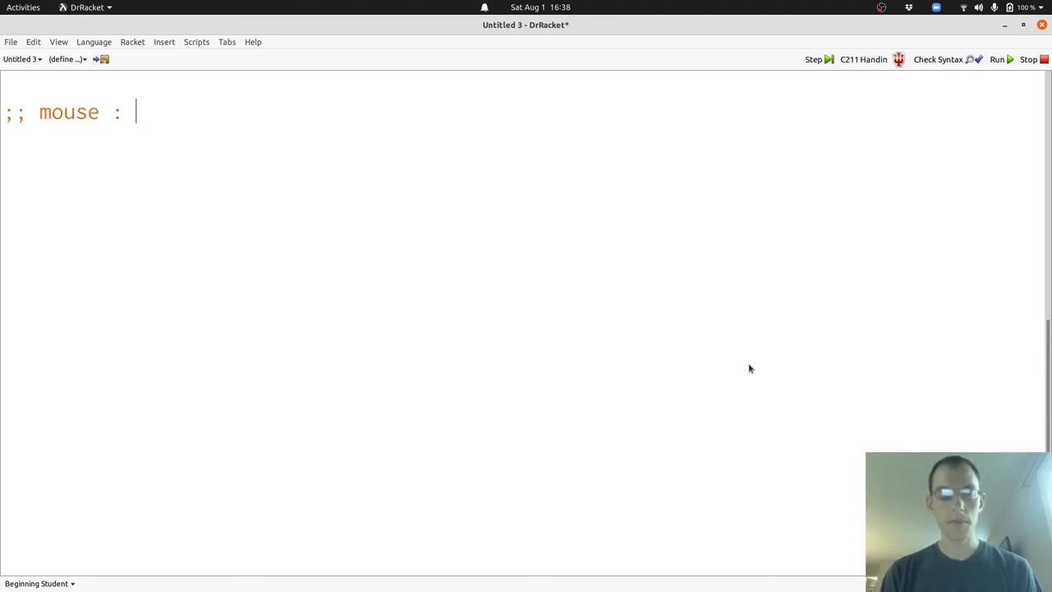
{"action": "type", "text": "Point"}
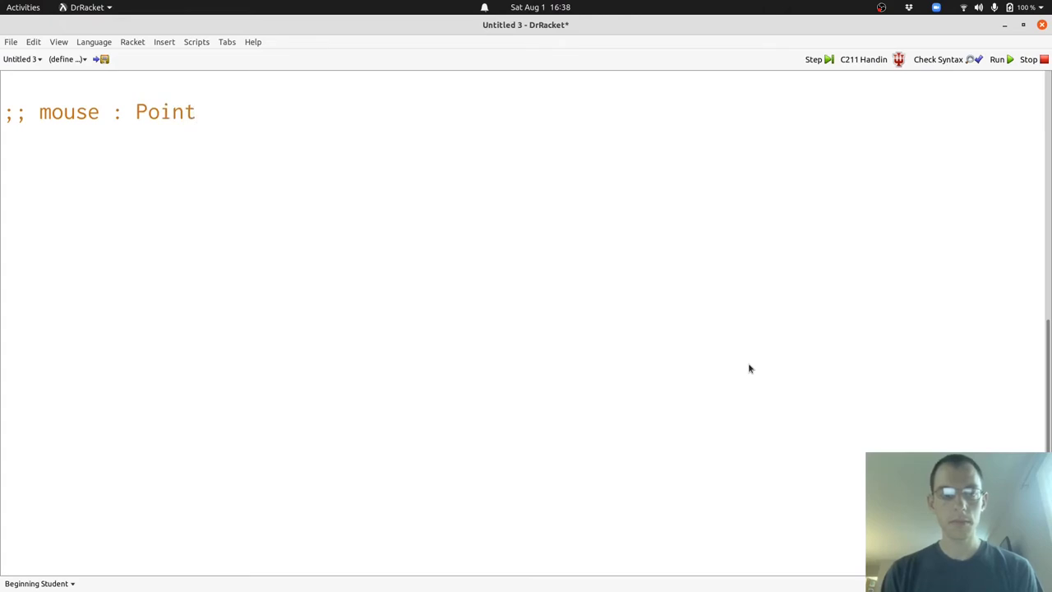
{"action": "type", "text": "Number Numb"}
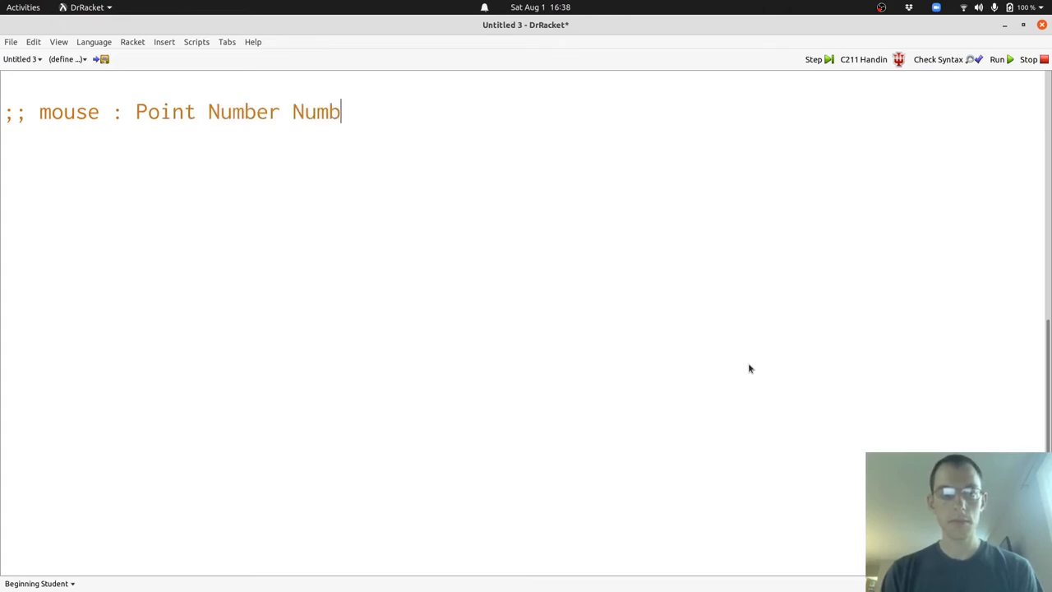
{"action": "type", "text": "er M"}
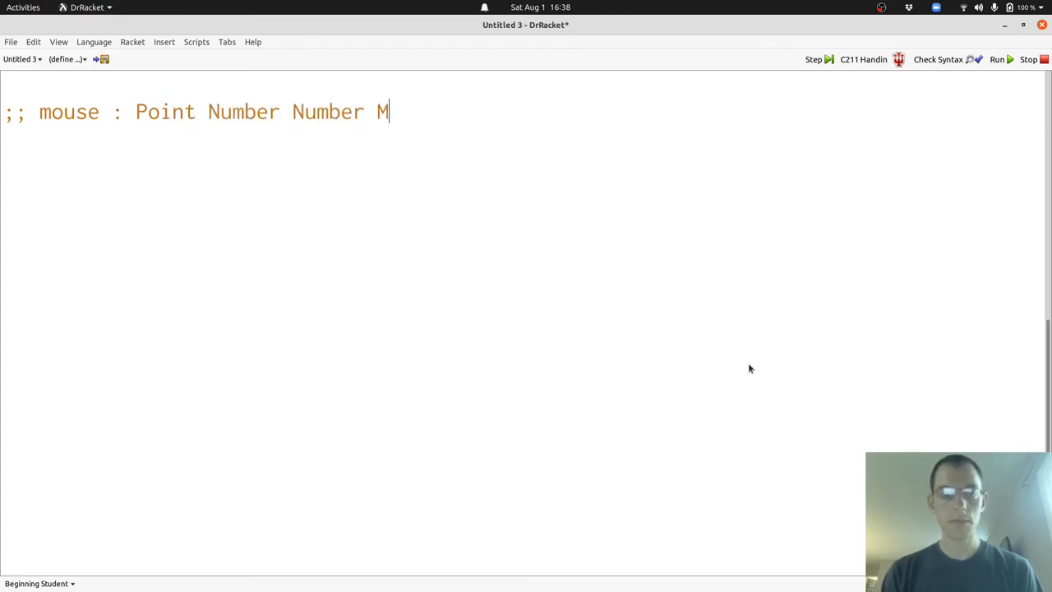
{"action": "type", "text": "ouseEvent ->"}
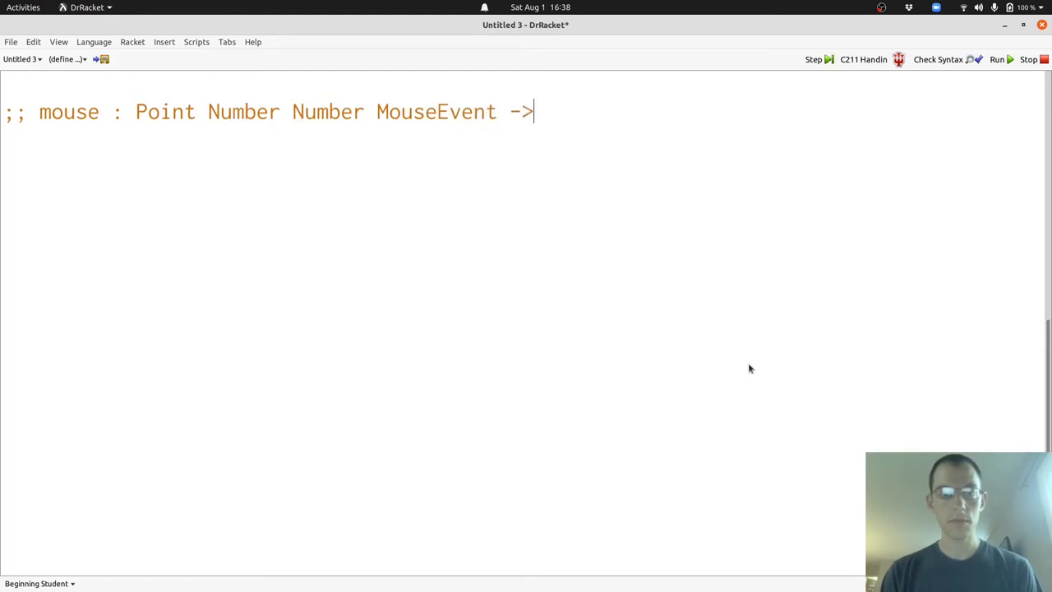
{"action": "type", "text": "Poiint"}
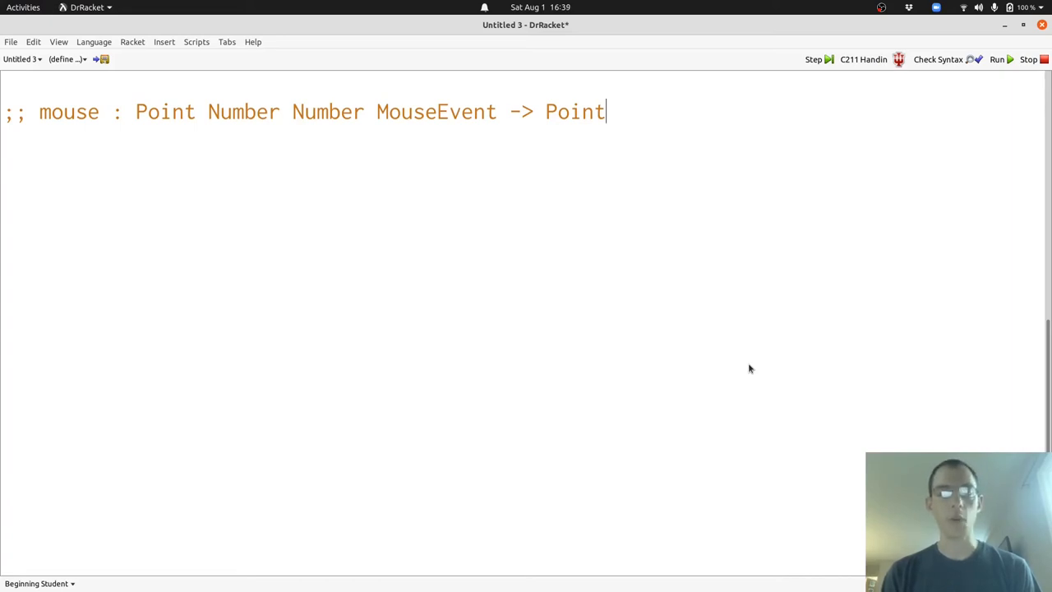
{"action": "type", "text": ";; create a new point at the event location"}
{"action": "type", "text": "(check-expect (mouse (make-point 5 6) 10 10 \"mouse-down\") (make-point 10 10"}
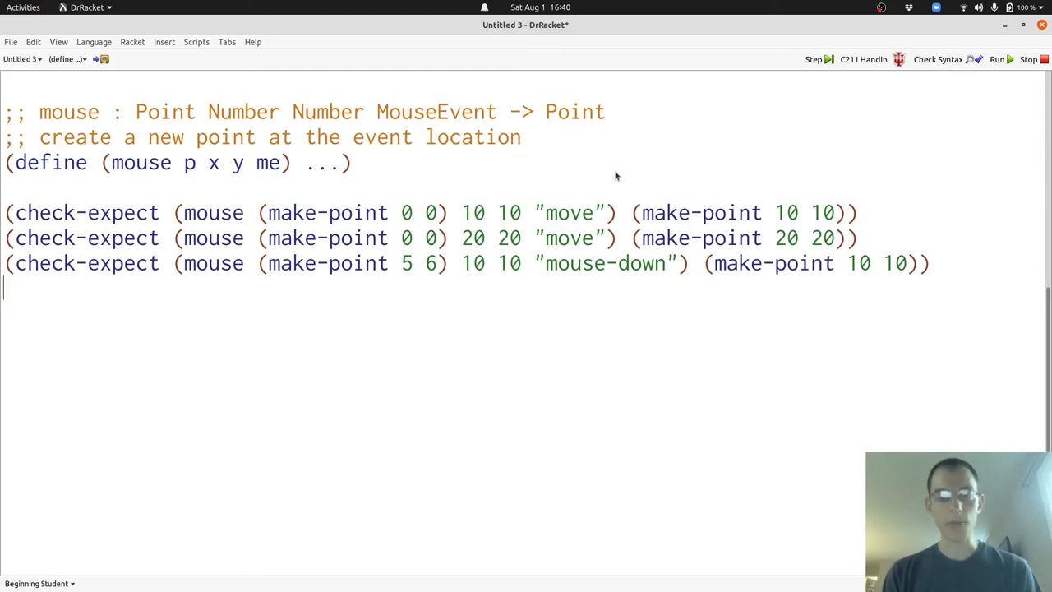
Step: Write the mouse template, define mouse as (make-point x y), and run all six tests
{"action": "type", "text": "(define (mouse p x y me) (... (point-x p) (point-y p) x y me ...))"}
{"action": "type", "text": "(define (mouse p x y me) (make-point x y))"}
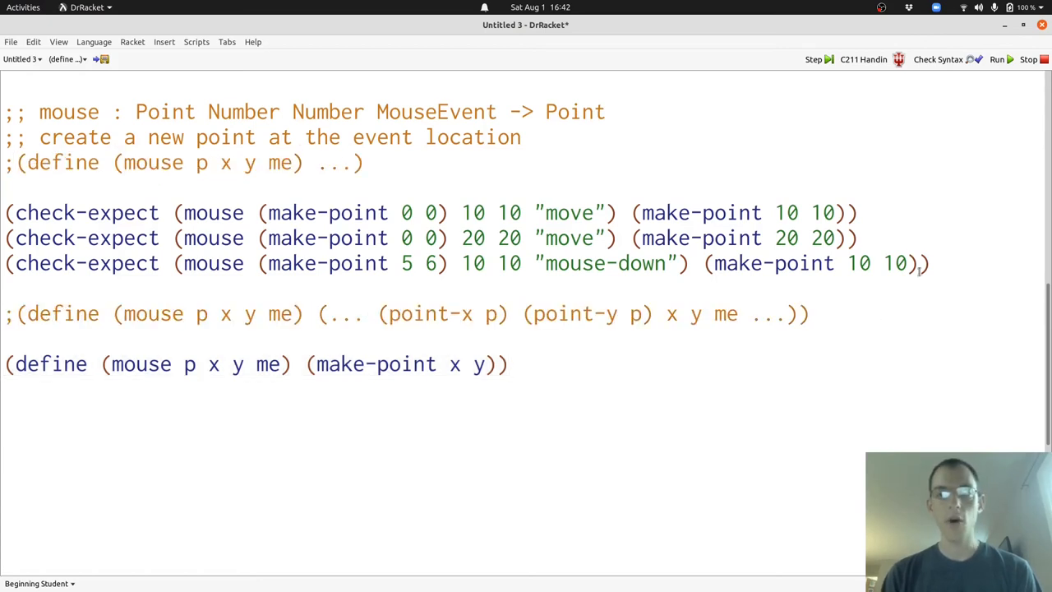
{"action": "left_click", "coordinate": [997, 59]}
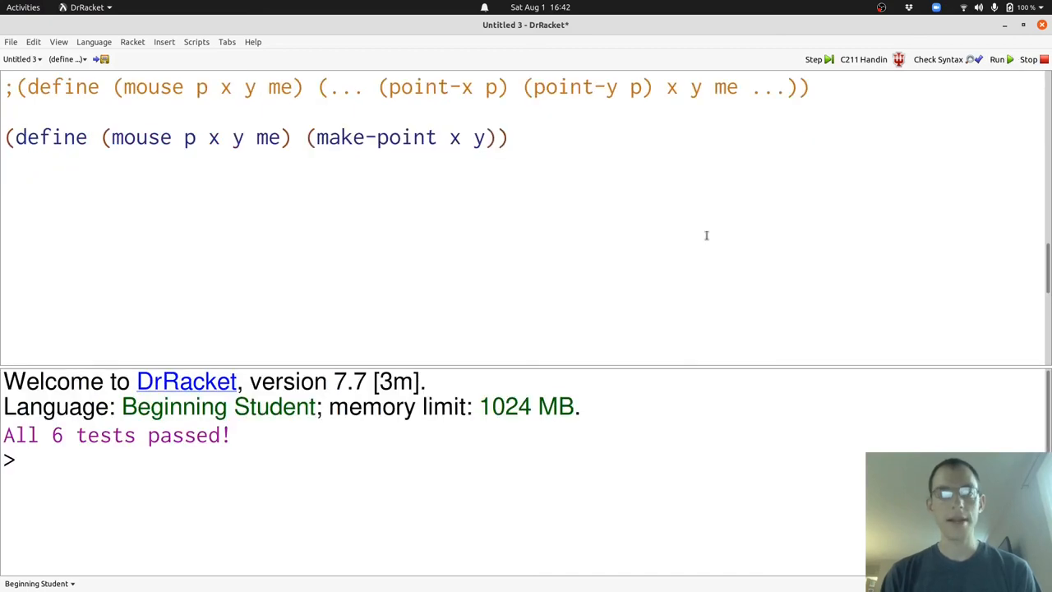
{"action": "mouse_move", "coordinate": [613, 238]}
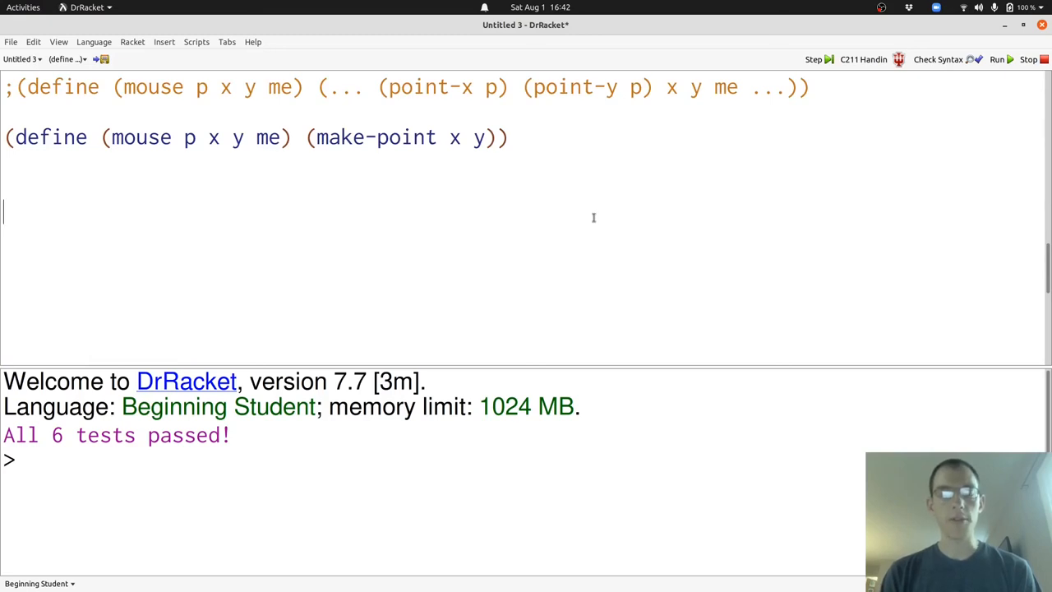
Step: Open an empty parenthesized expression on a new line below mouse
{"action": "type", "text": "("}
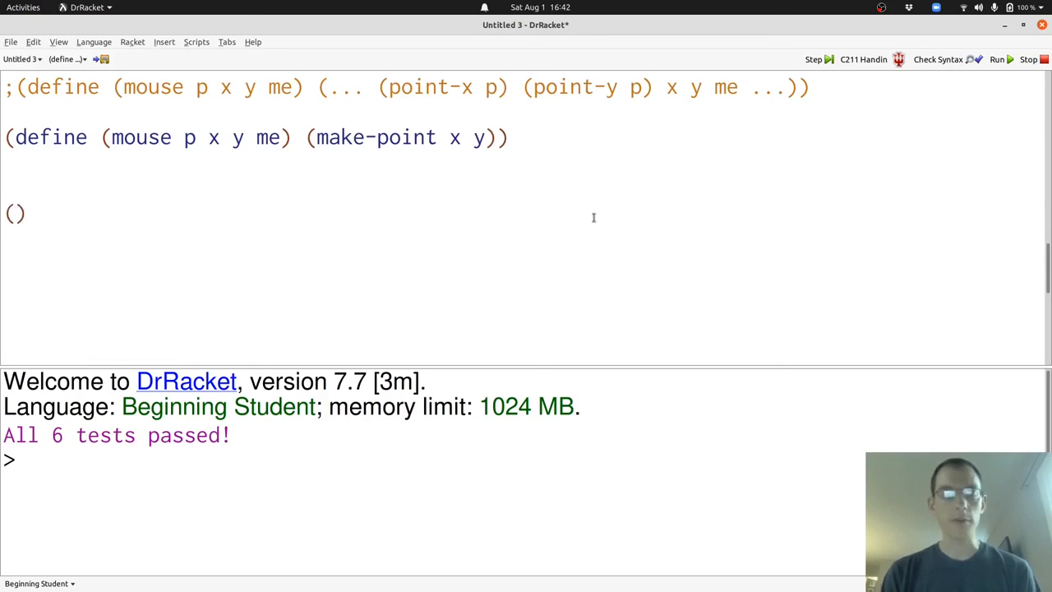
Step: Run big-bang from (make-point 100 100) with to-draw draw and on-mouse mouse
{"action": "type", "text": "big-ban"}
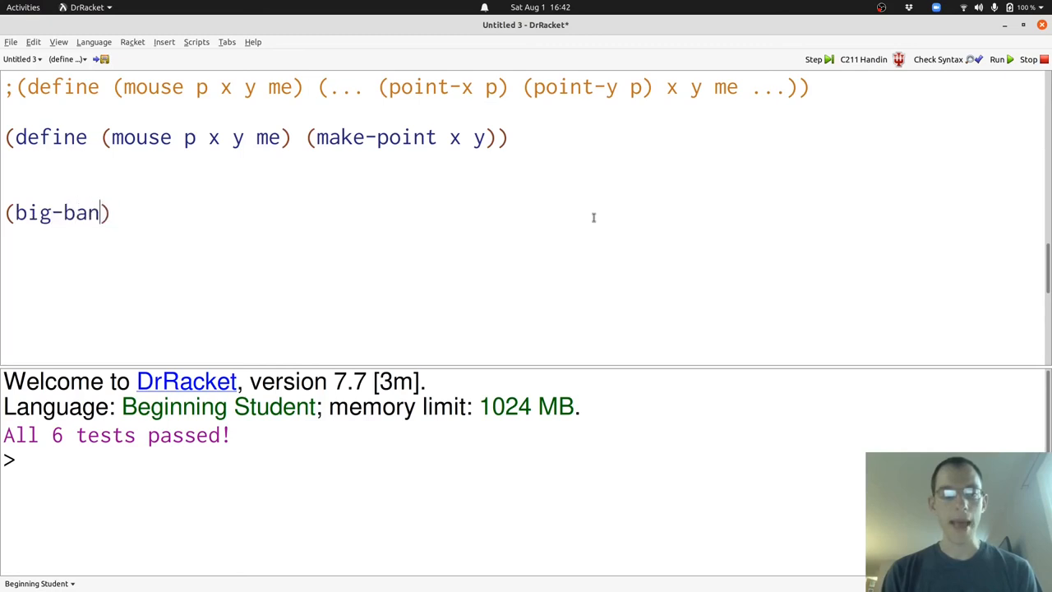
{"action": "type", "text": "g"}
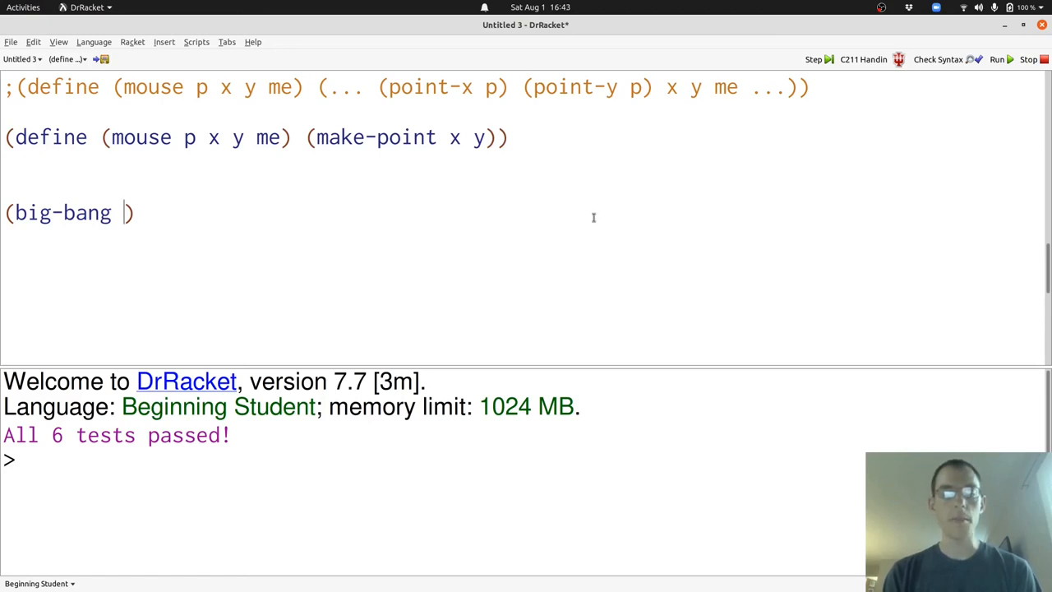
{"action": "type", "text": "(make-point 100 100)"}
{"action": "type", "text": "[to-draw draw])"}
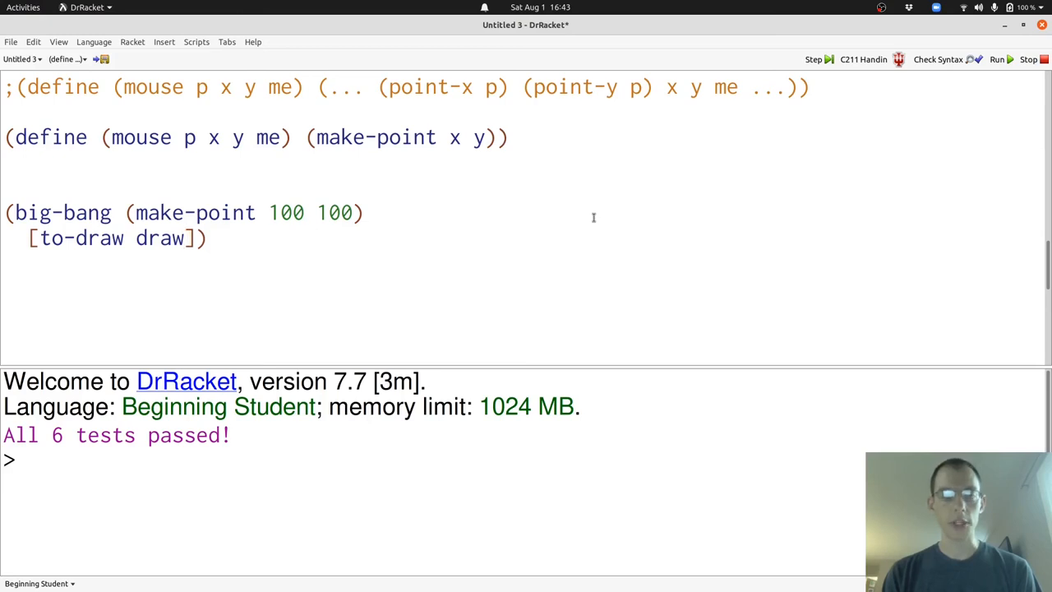
{"action": "type", "text": "[on-mouse mouse]"}
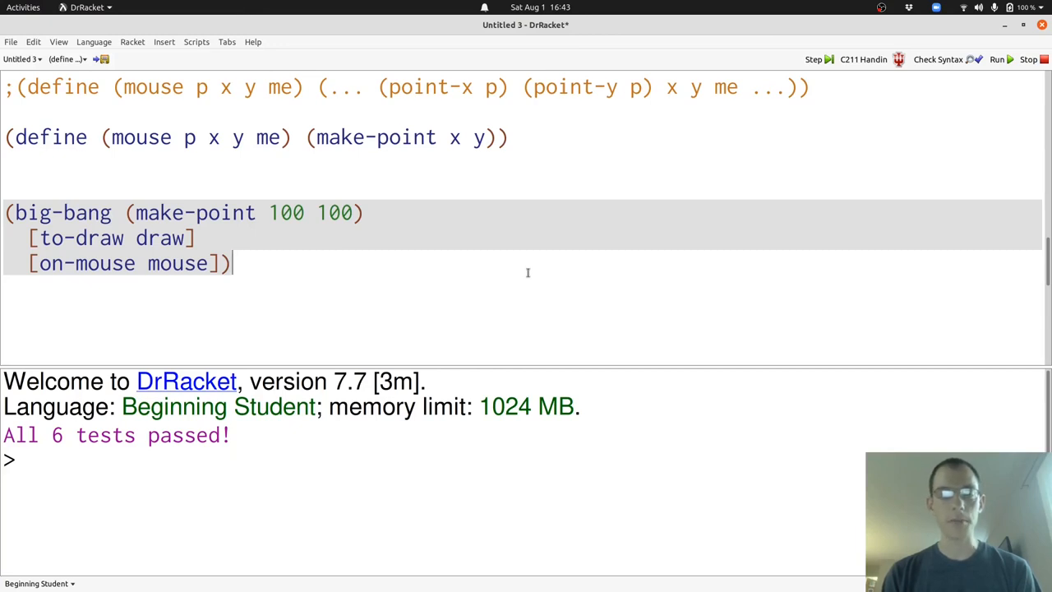
{"action": "left_click", "coordinate": [996, 59]}
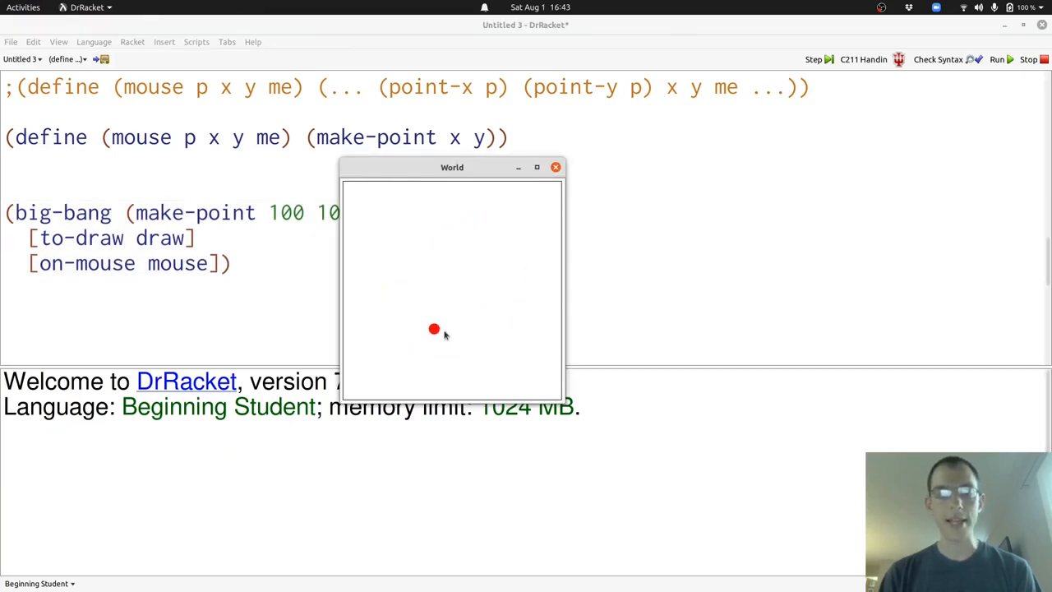